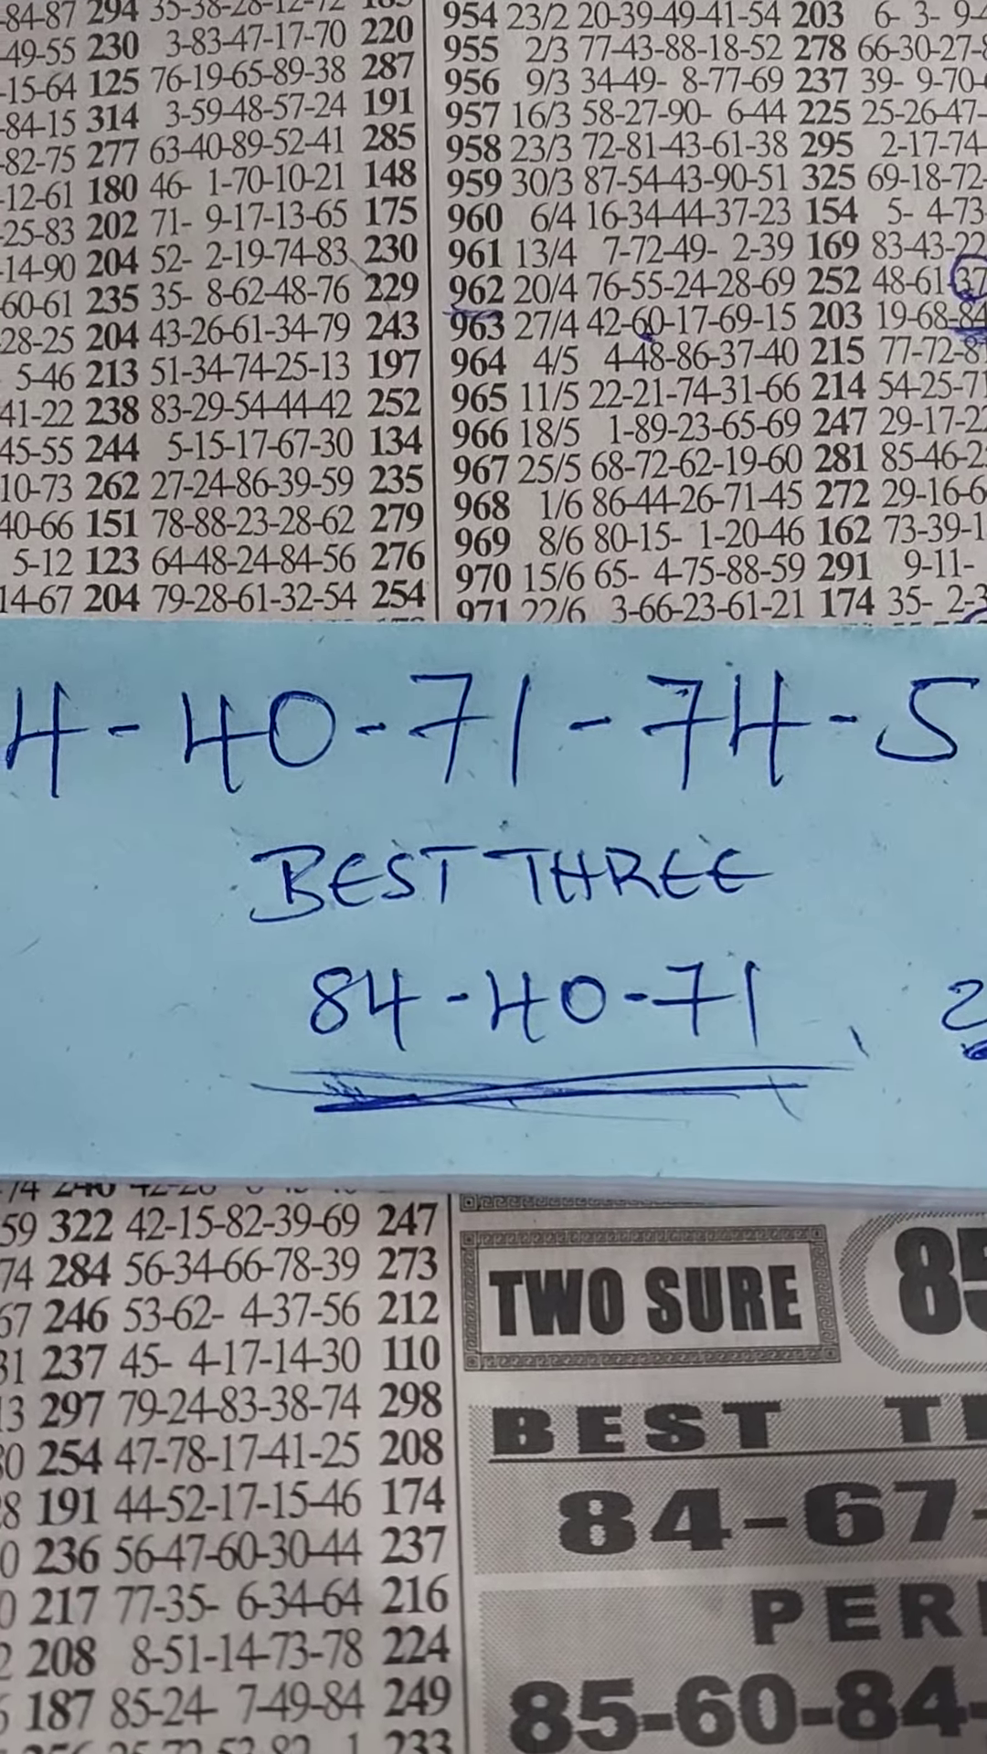
scroll("up", 3)
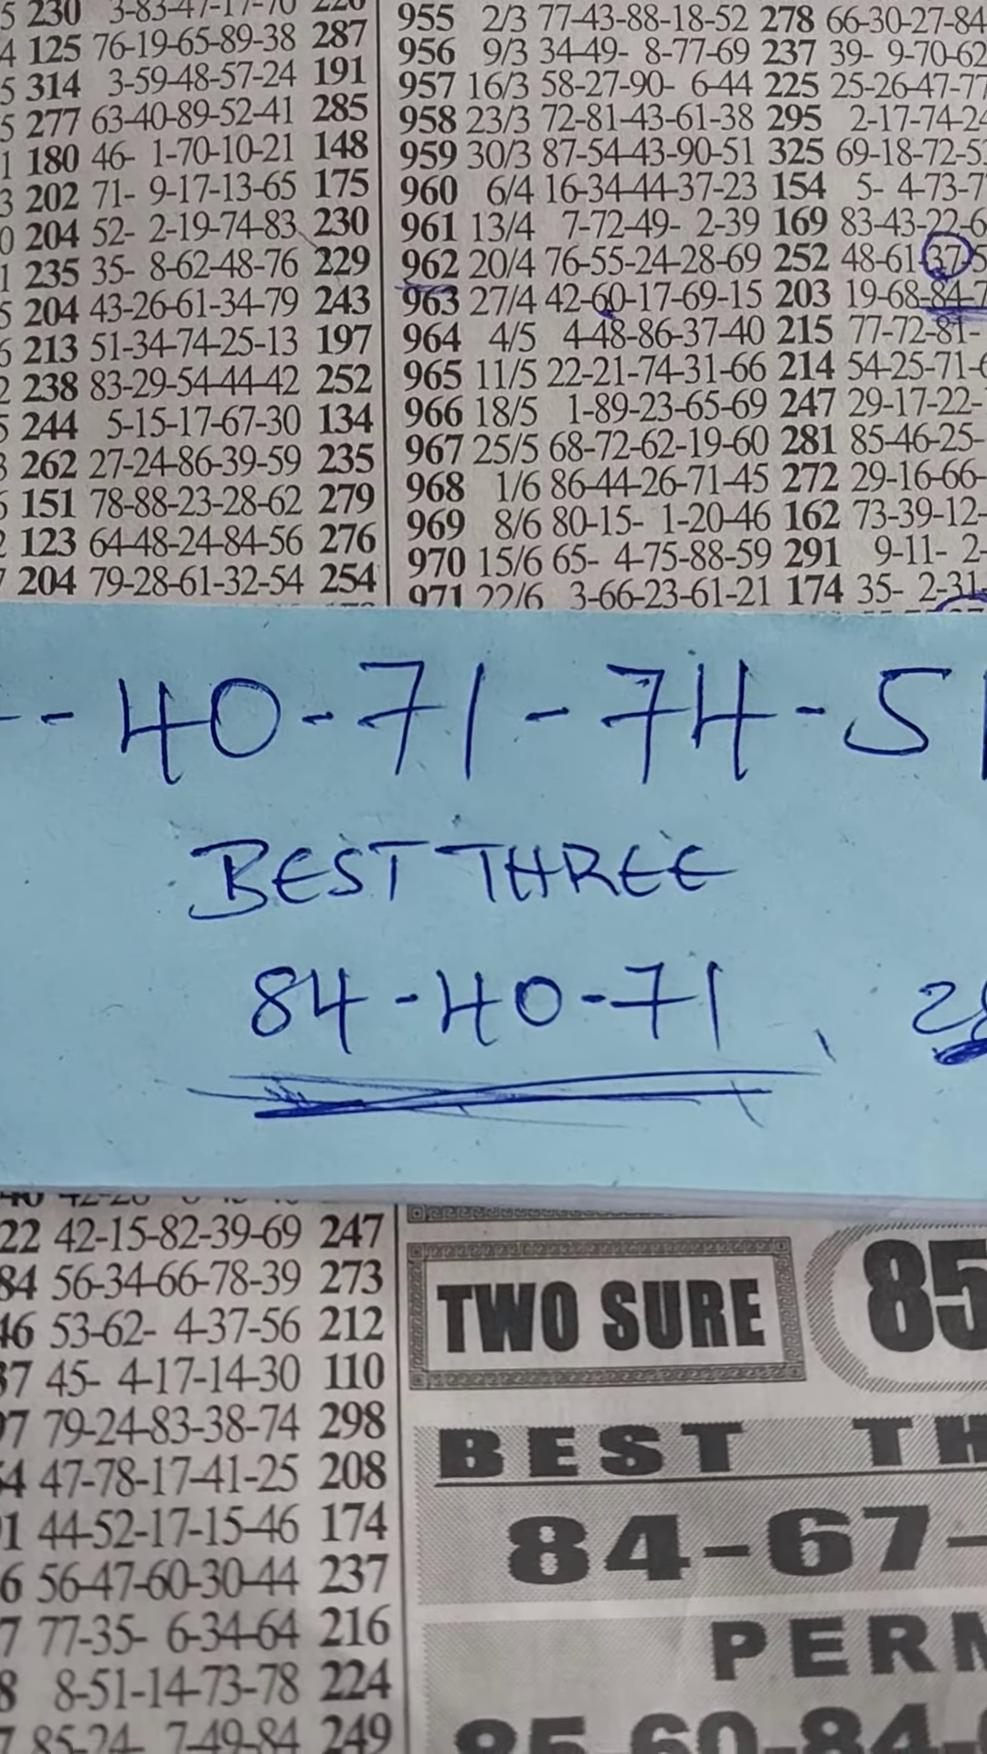